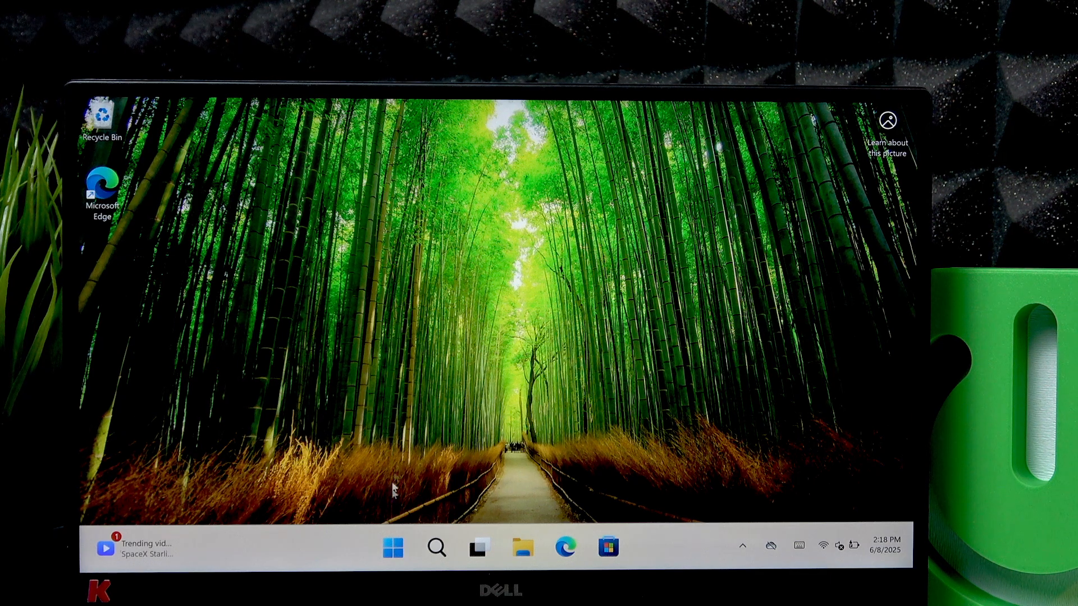
Show the Lock, Sleep, Shut down and Restart choices from the Start menu's Power button.
left_click(393, 547)
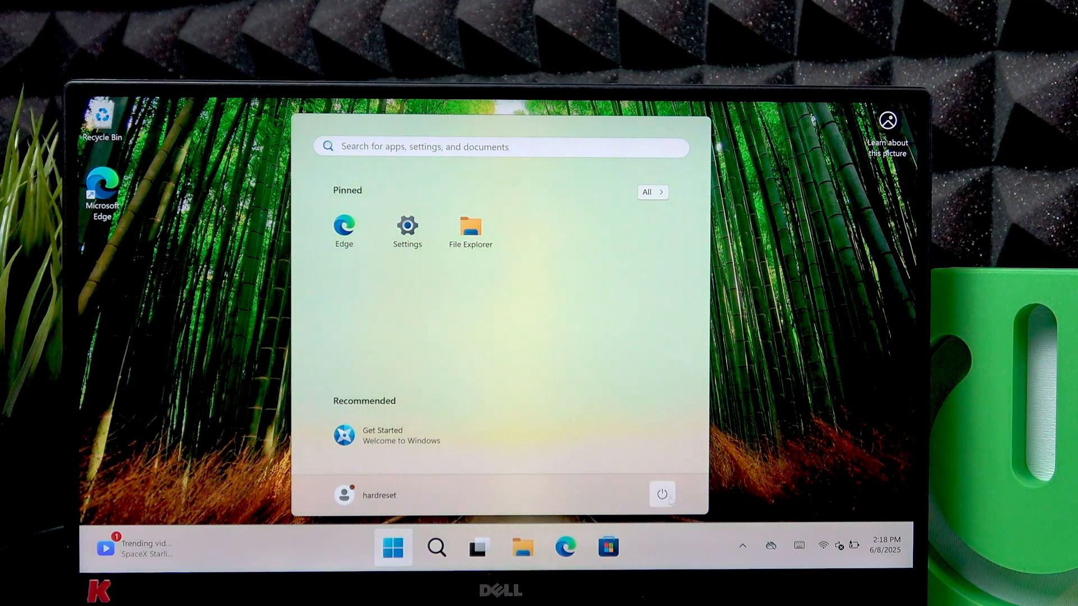
left_click(661, 494)
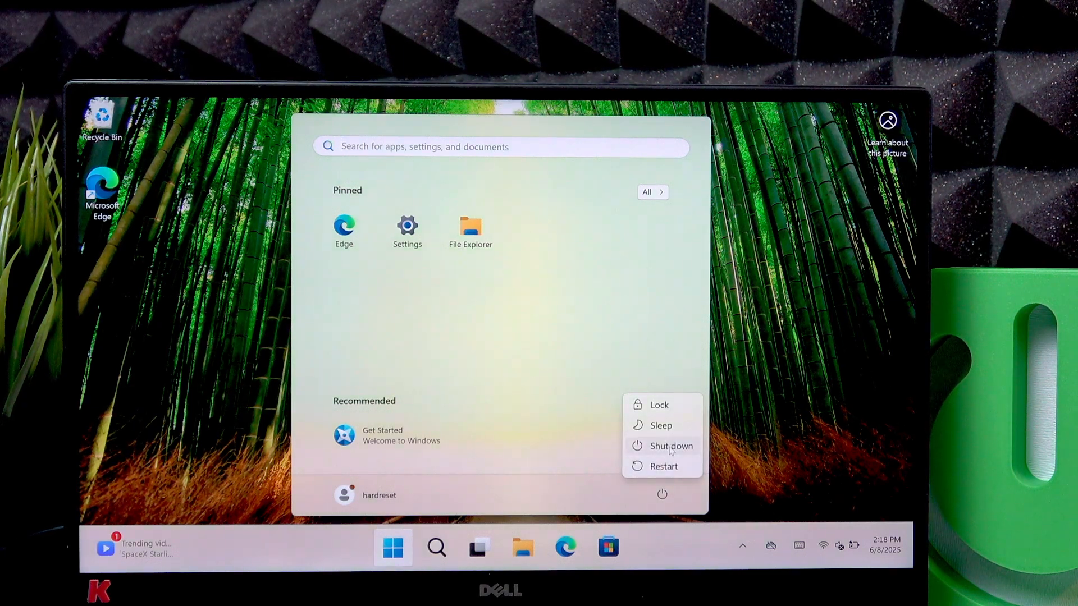
mouse_move(670, 446)
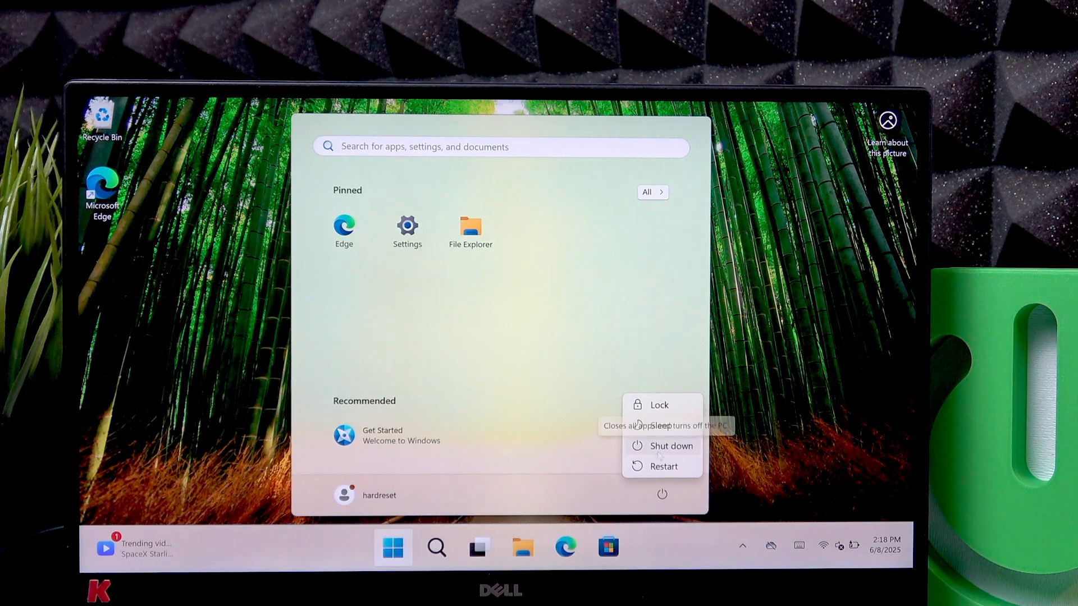